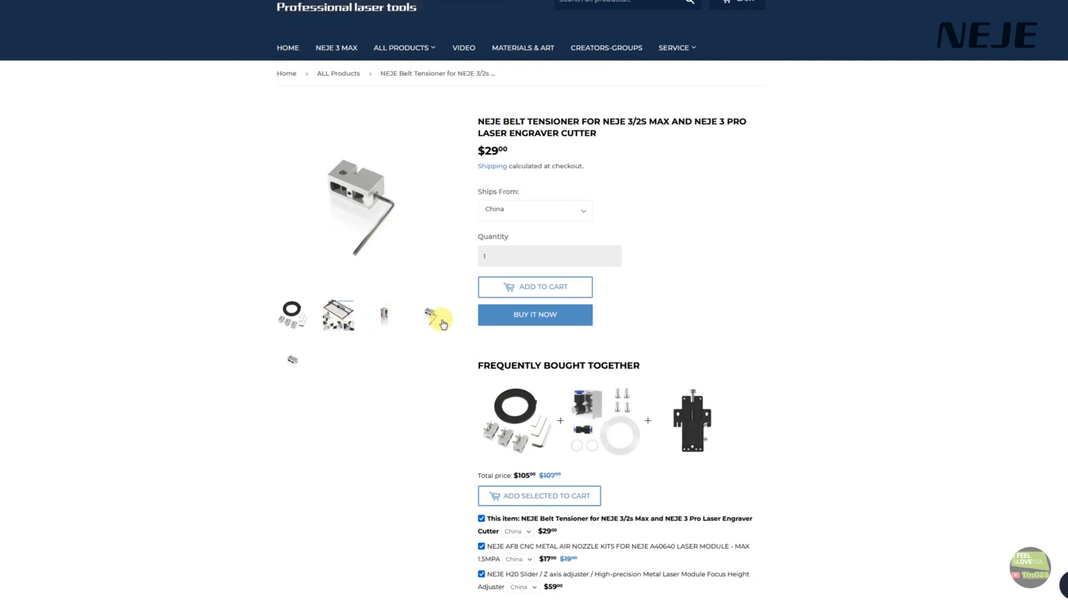
# Go to the Extension collection listing the 1150mm Y-axis rail kit
pyautogui.click(438, 316)
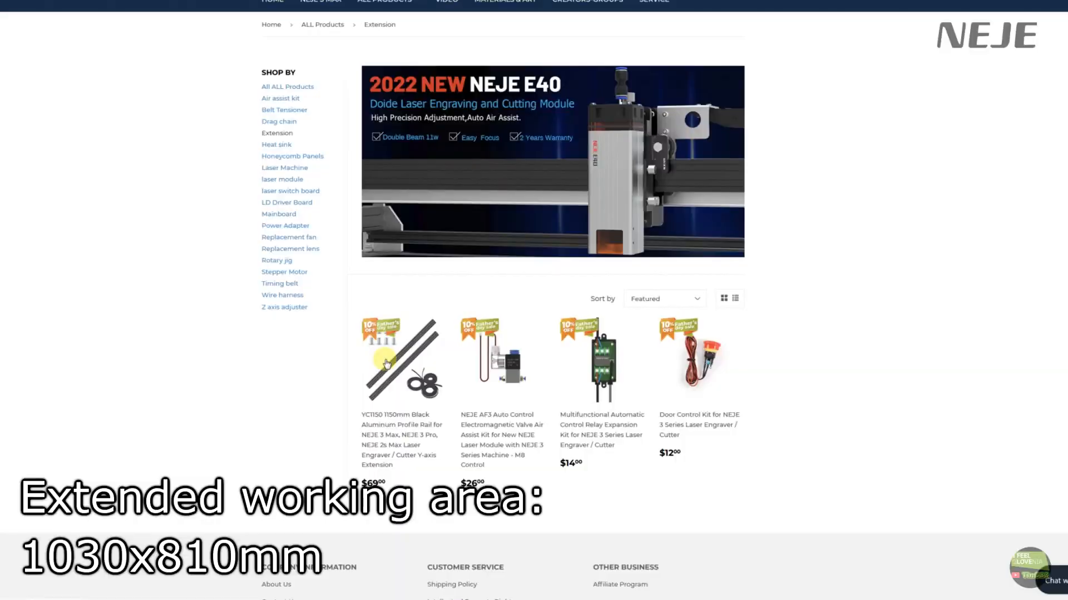
# View the YC1150 1150mm rail Y-axis extension at $69 and browse its gallery photos
pyautogui.click(402, 357)
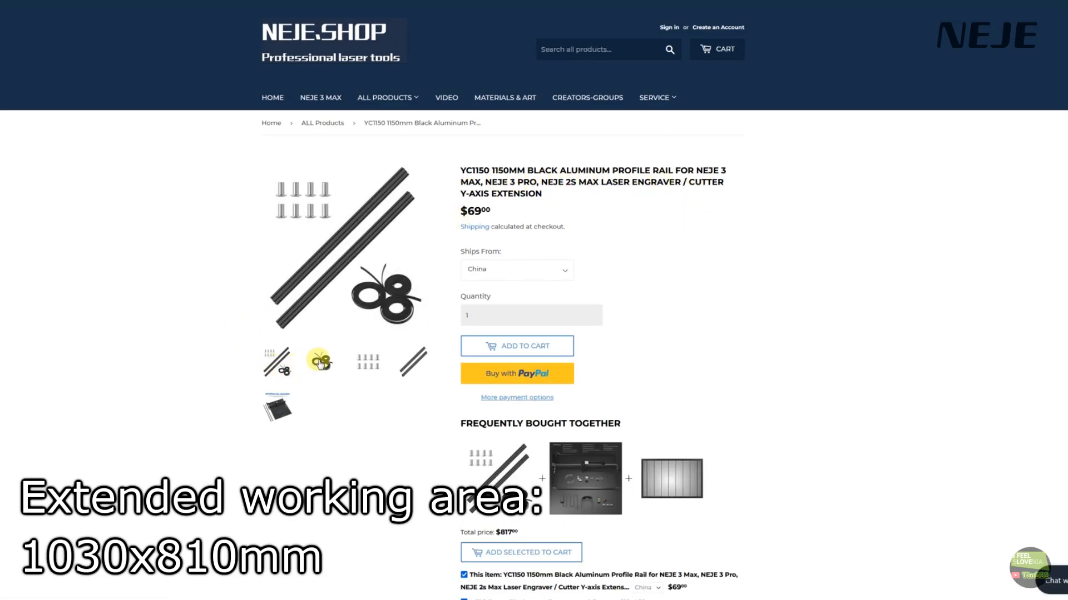
pyautogui.click(413, 362)
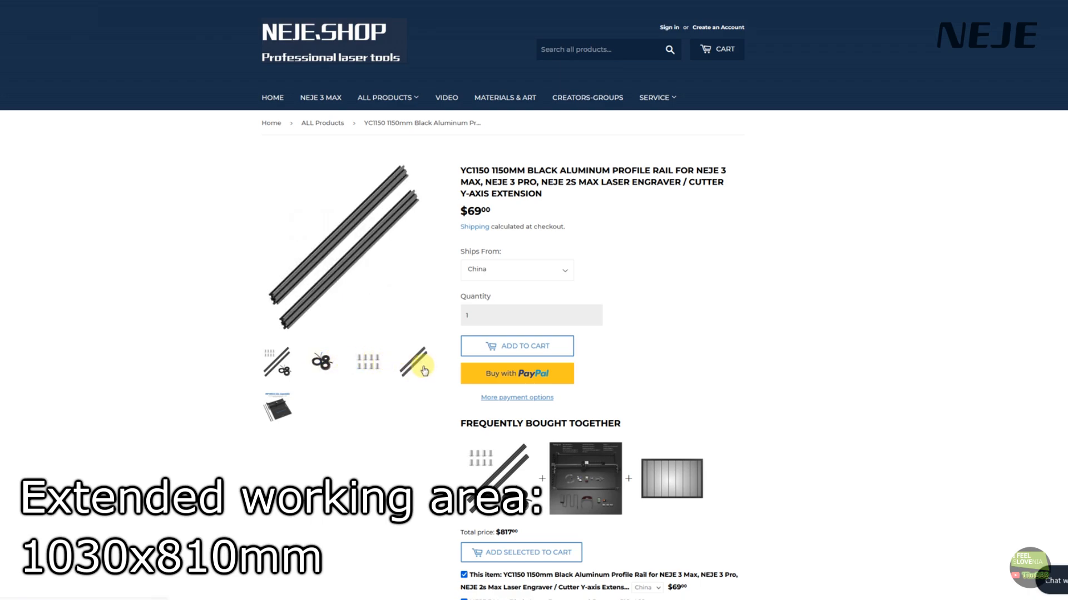
pyautogui.click(413, 361)
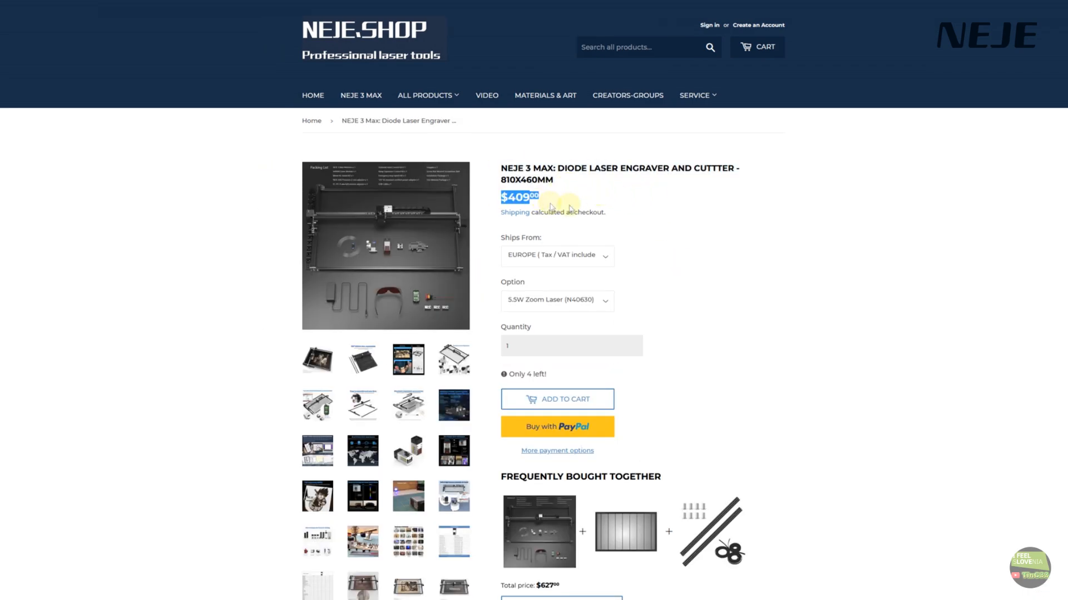
# Choose the 6W Fixed Laser (E30130) option, bringing the NEJE 3 Max to $429
pyautogui.click(556, 300)
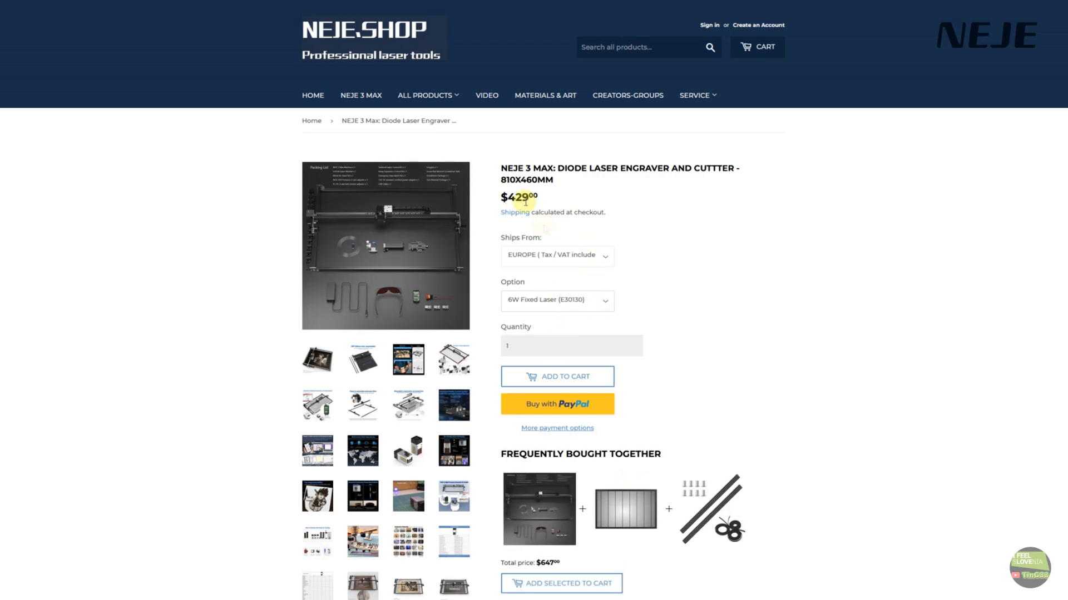
pyautogui.click(556, 301)
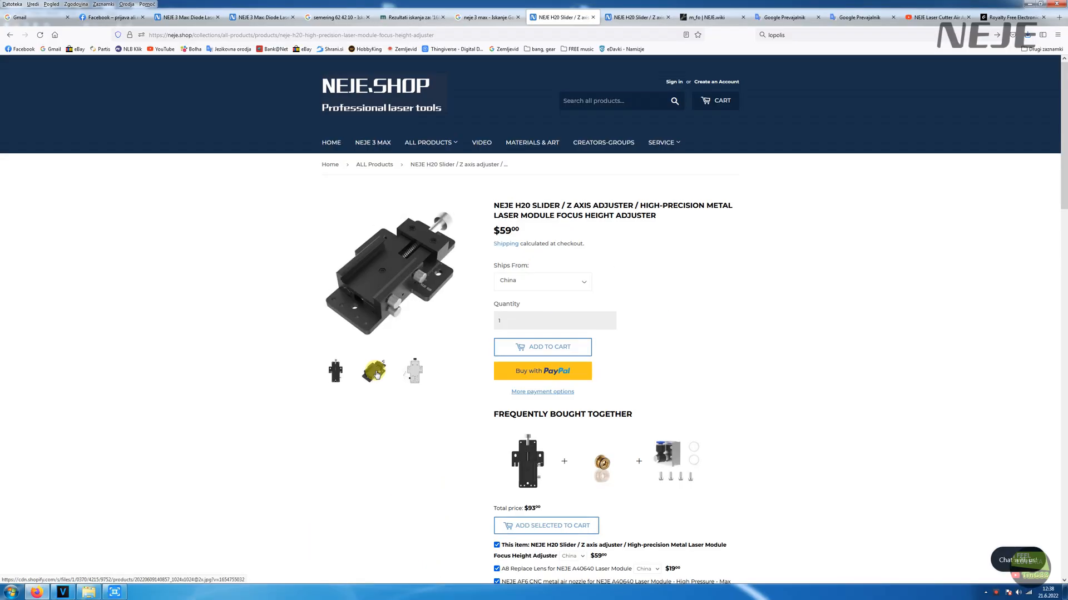
# Show the dimension drawing of the H20 Z-axis slider priced at $59
pyautogui.click(372, 371)
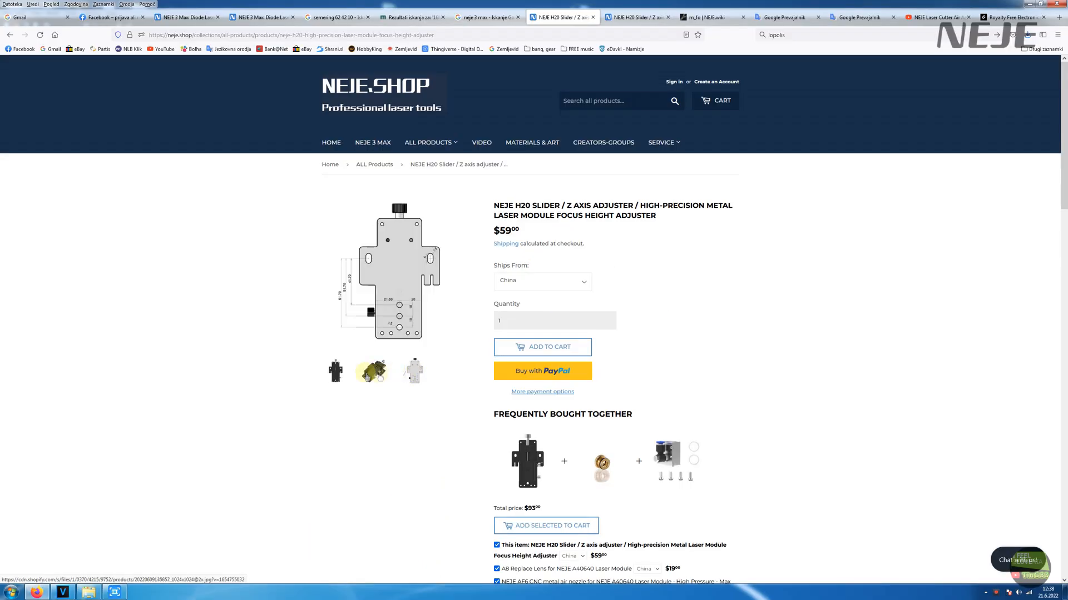